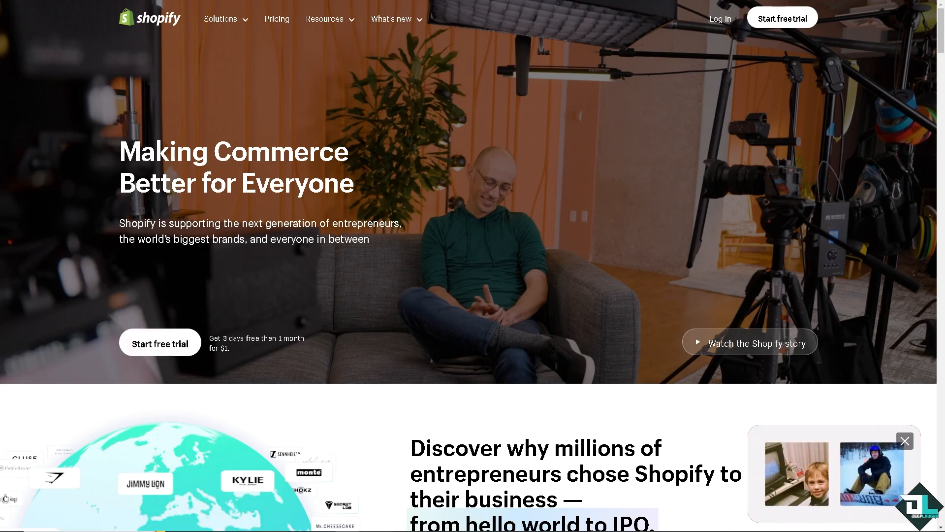
Step: Log in to the store admin and skip the 'Where would you like to sell?' onboarding question
{"action": "left_click", "coordinate": [160, 342]}
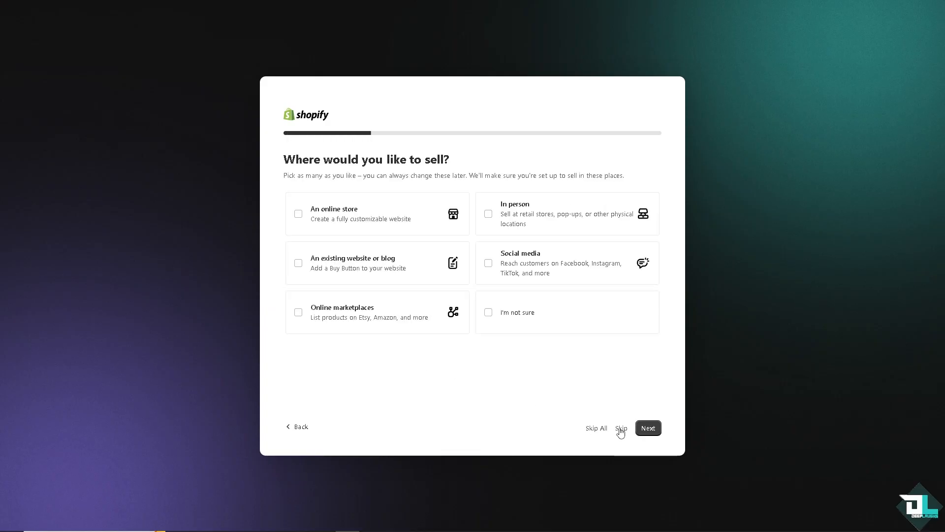
{"action": "left_click", "coordinate": [648, 427]}
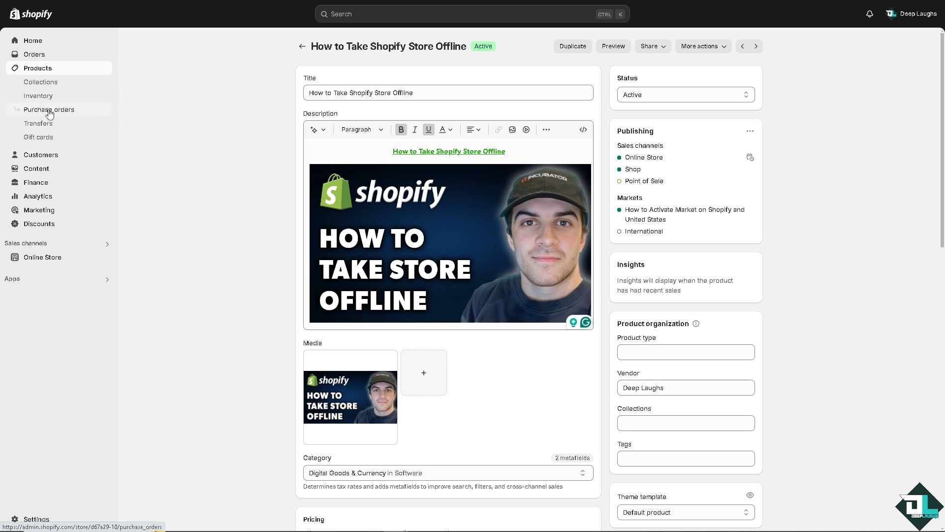
{"action": "mouse_move", "coordinate": [43, 257]}
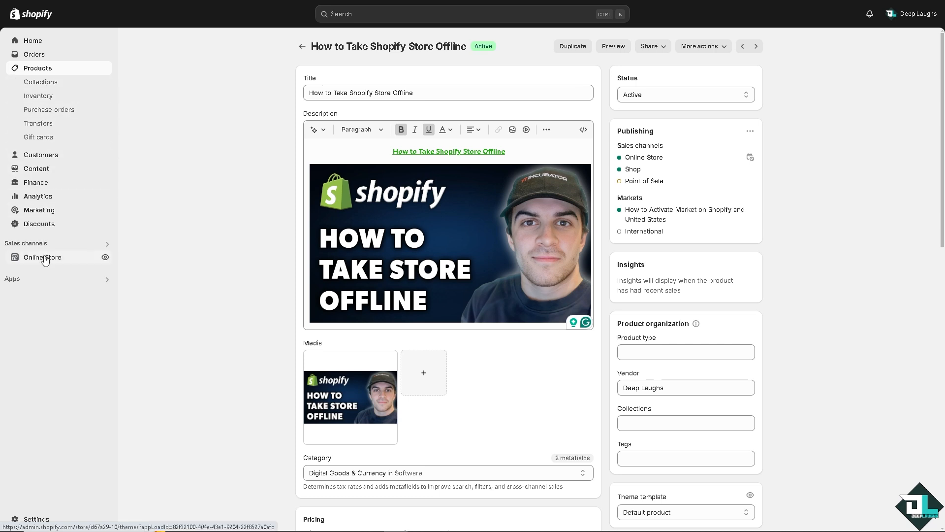
Step: Go to Online Store > Preferences from the admin sidebar
{"action": "left_click", "coordinate": [42, 257]}
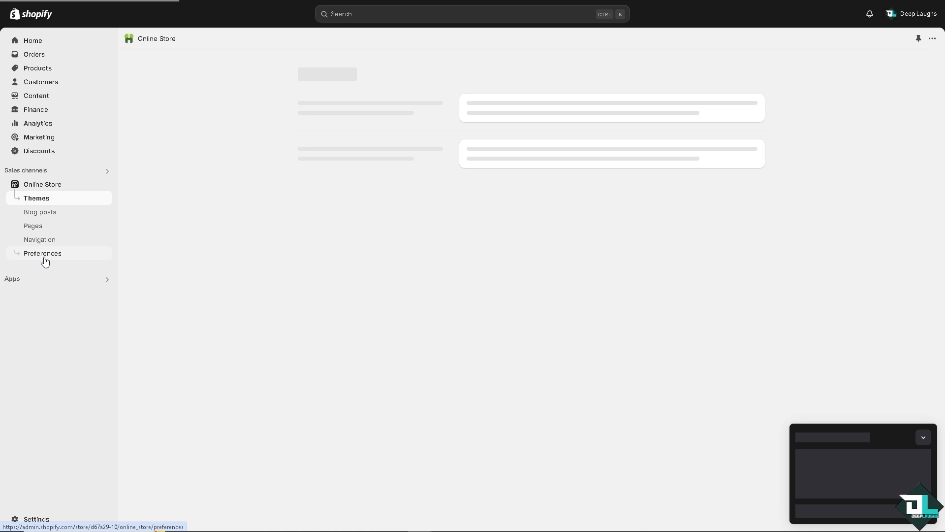
{"action": "left_click", "coordinate": [42, 253]}
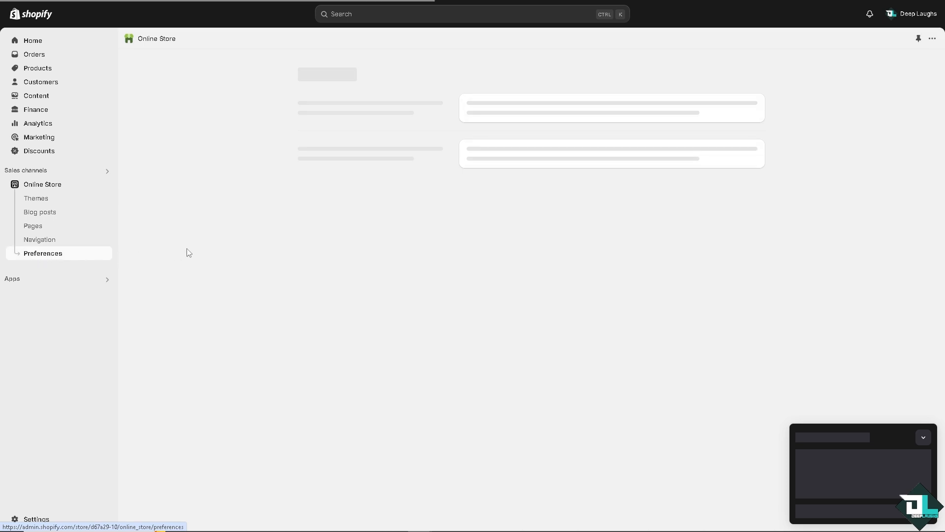
{"action": "mouse_move", "coordinate": [504, 255]}
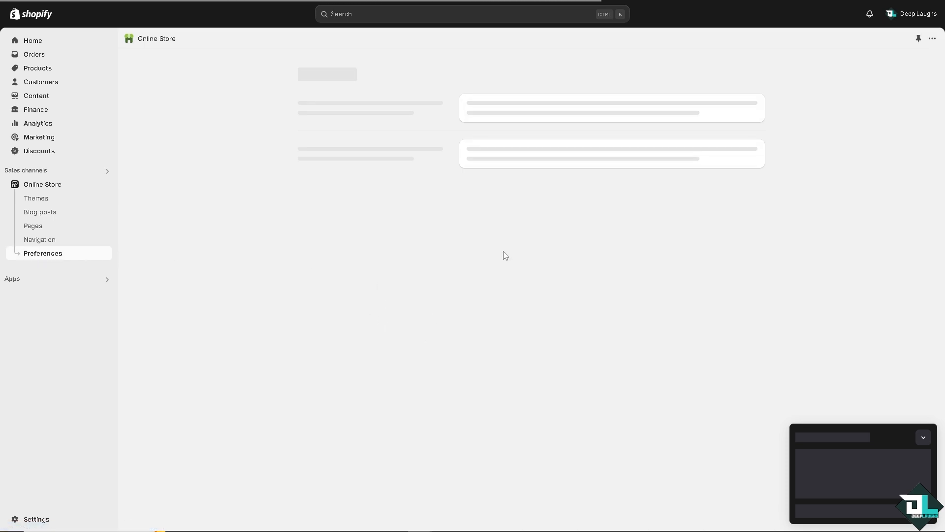
{"action": "mouse_move", "coordinate": [490, 211]}
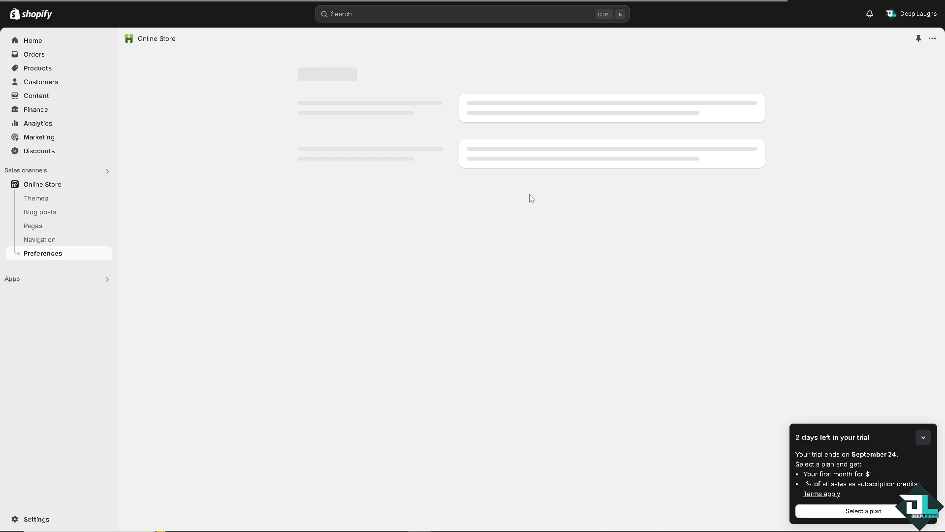
{"action": "mouse_move", "coordinate": [423, 205]}
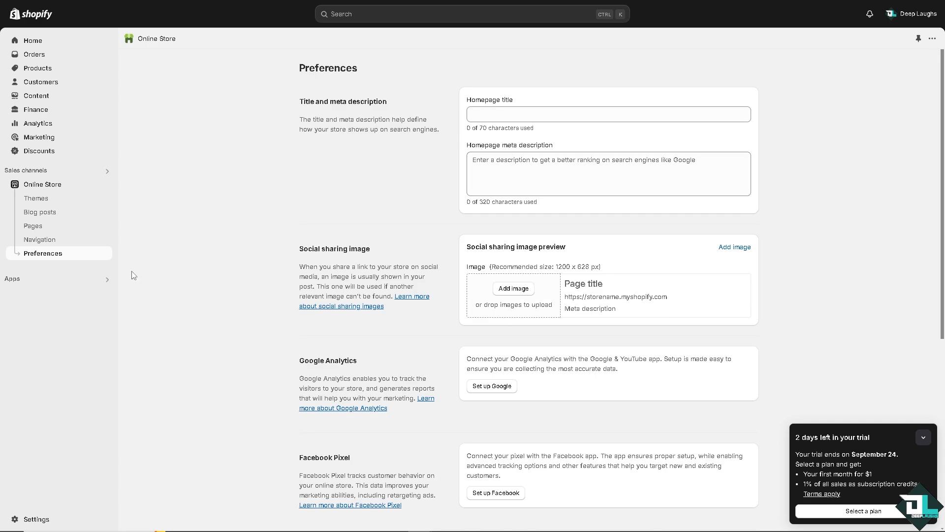
{"action": "scroll", "scroll_direction": "down", "scroll_amount": 3}
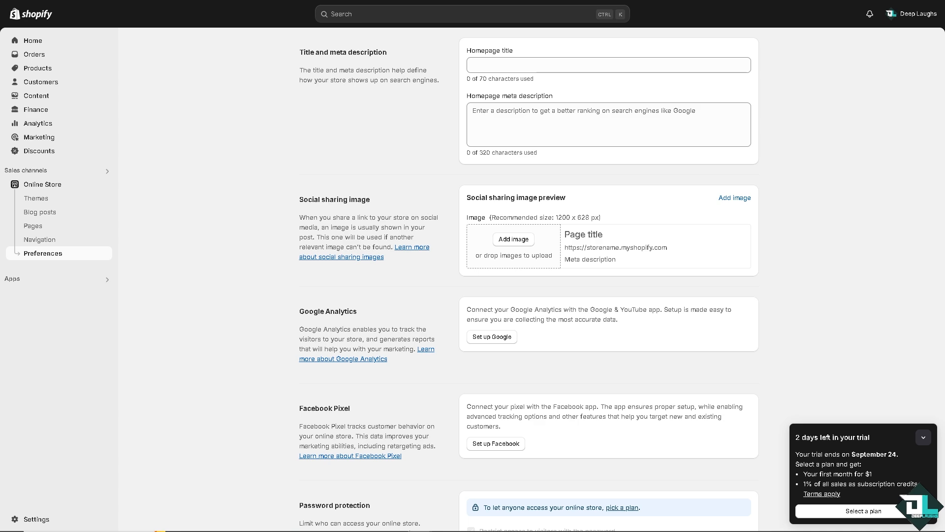
{"action": "mouse_move", "coordinate": [426, 313]}
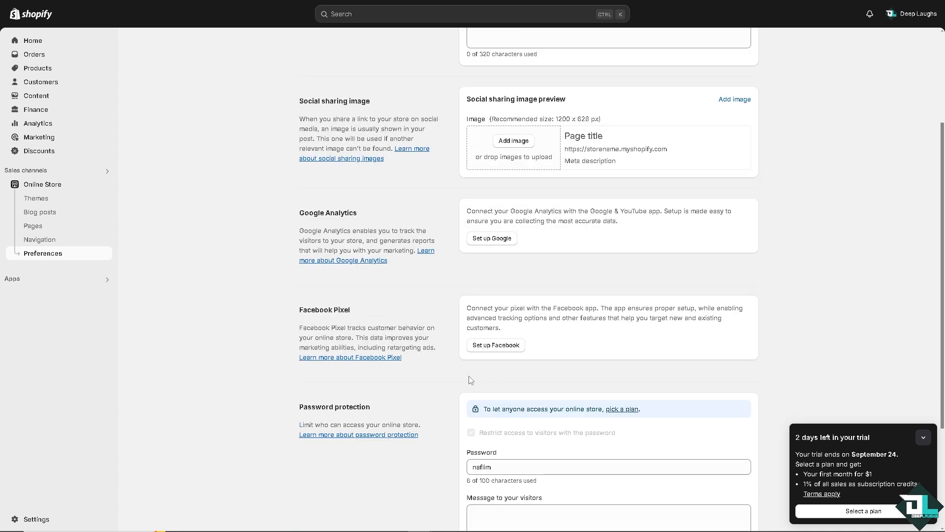
{"action": "scroll", "scroll_direction": "down", "scroll_amount": 3}
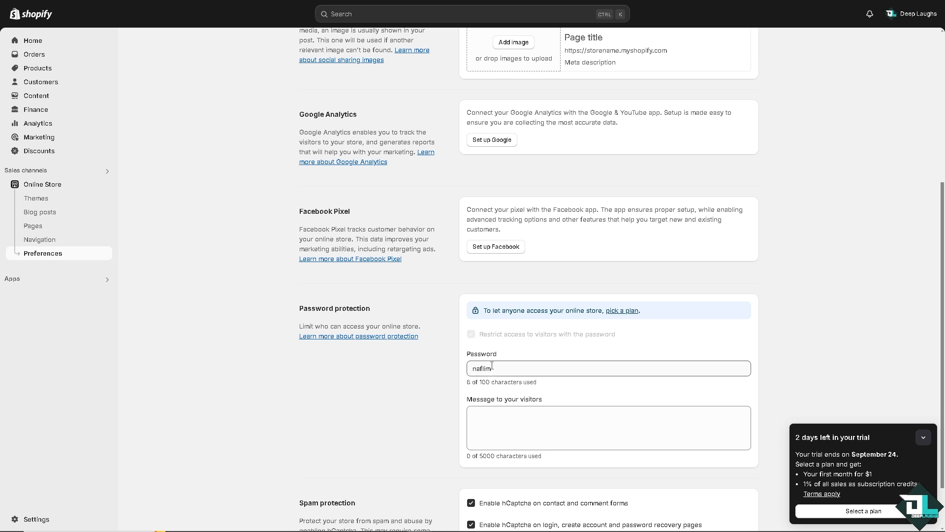
{"action": "left_click", "coordinate": [608, 368]}
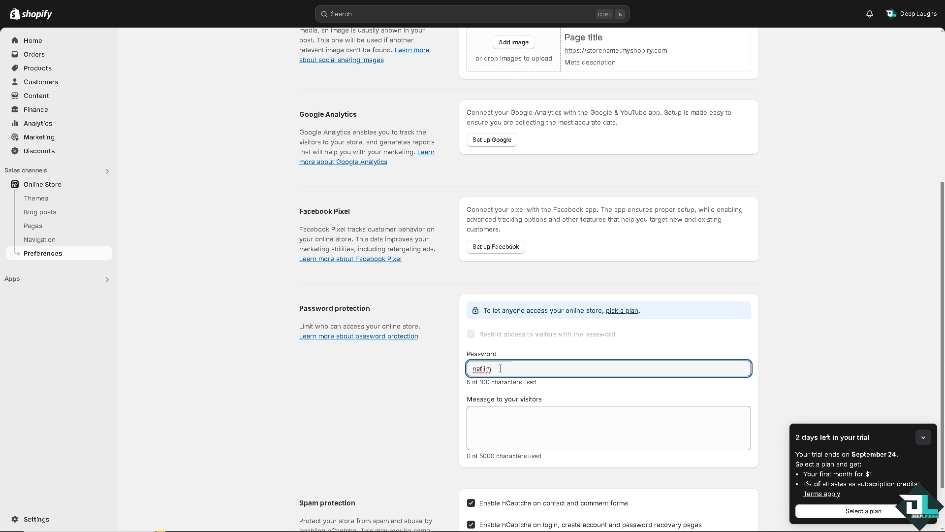
{"action": "double_click", "coordinate": [481, 369]}
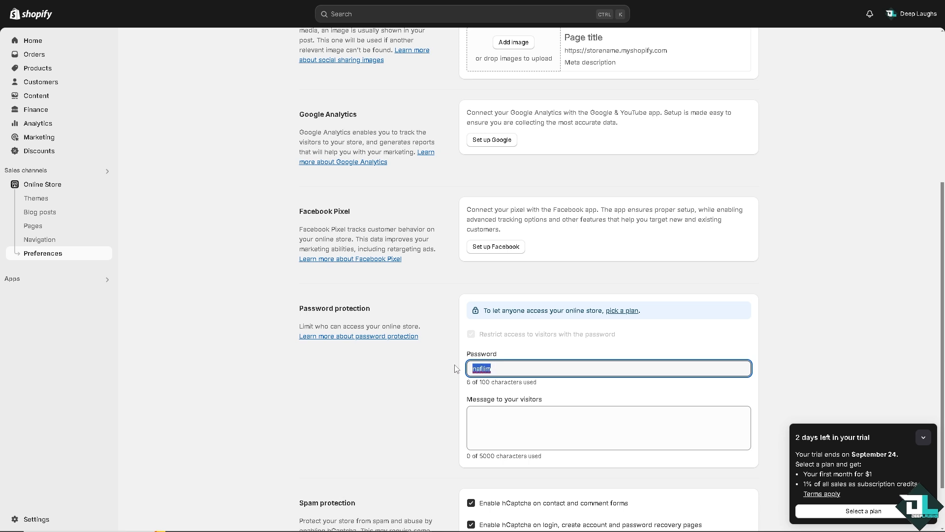
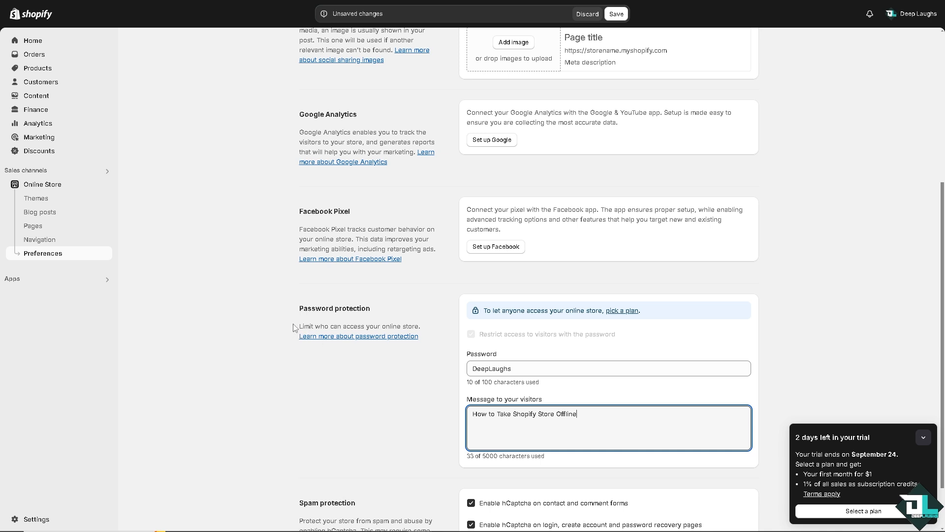
{"action": "mouse_move", "coordinate": [421, 352]}
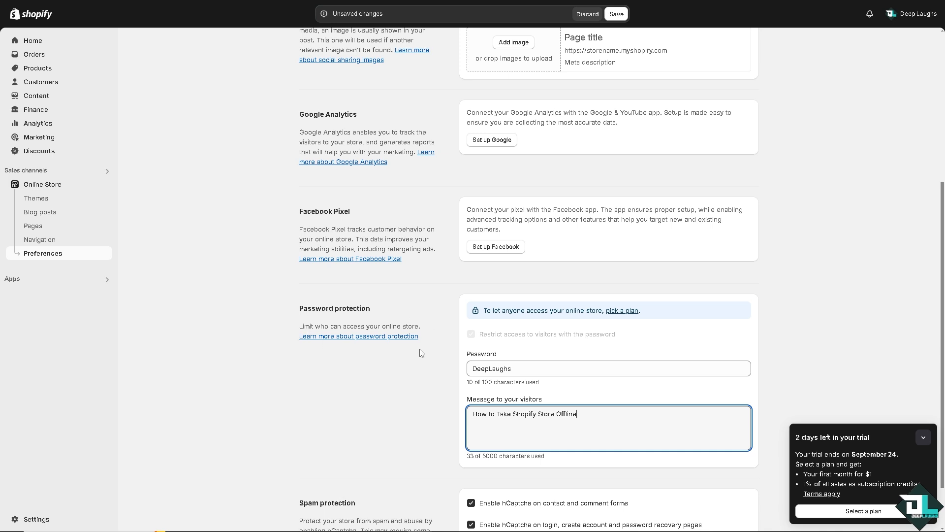
{"action": "mouse_move", "coordinate": [530, 340]}
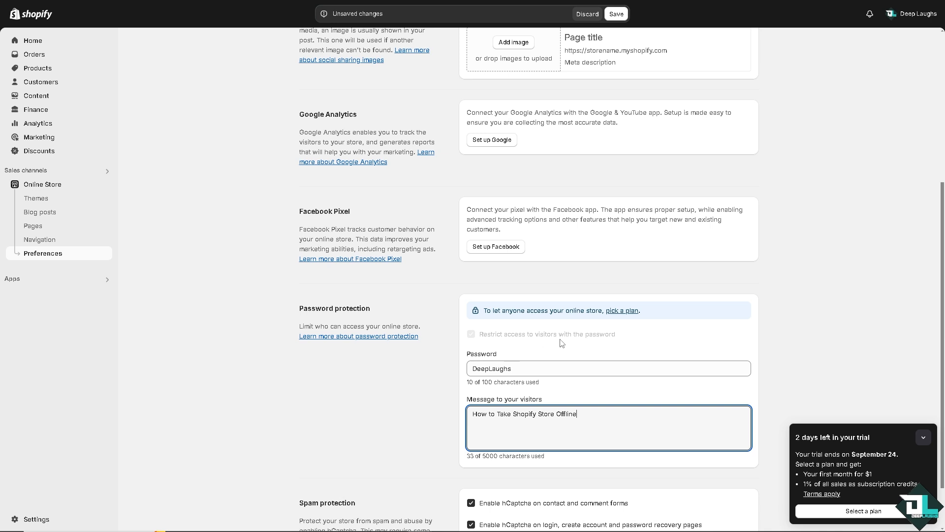
{"action": "scroll", "scroll_direction": "down", "scroll_amount": 3}
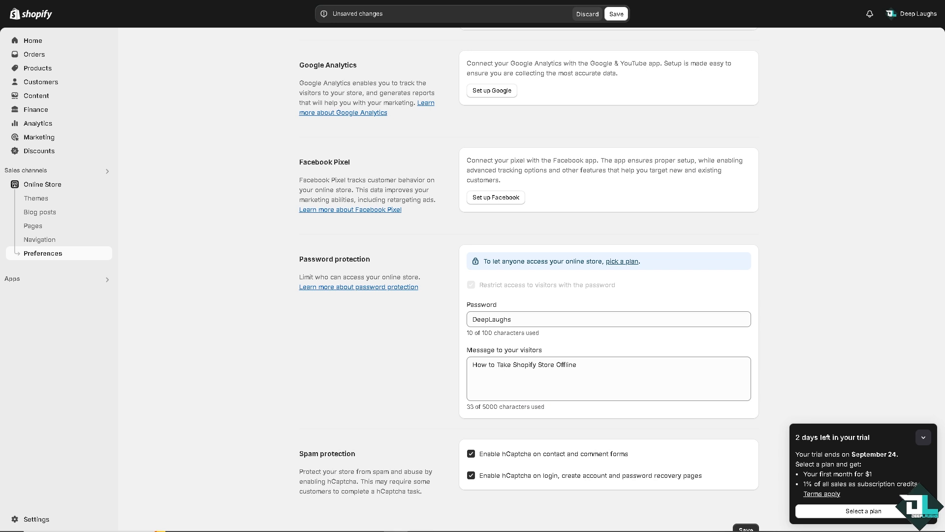
{"action": "mouse_move", "coordinate": [476, 105]}
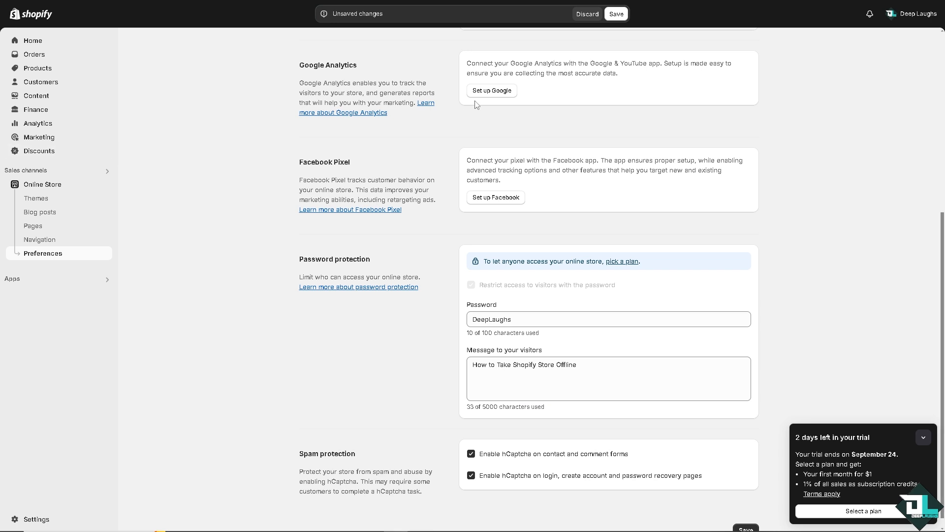
Step: Save the password-protection changes from the Unsaved changes bar
{"action": "left_click", "coordinate": [616, 14]}
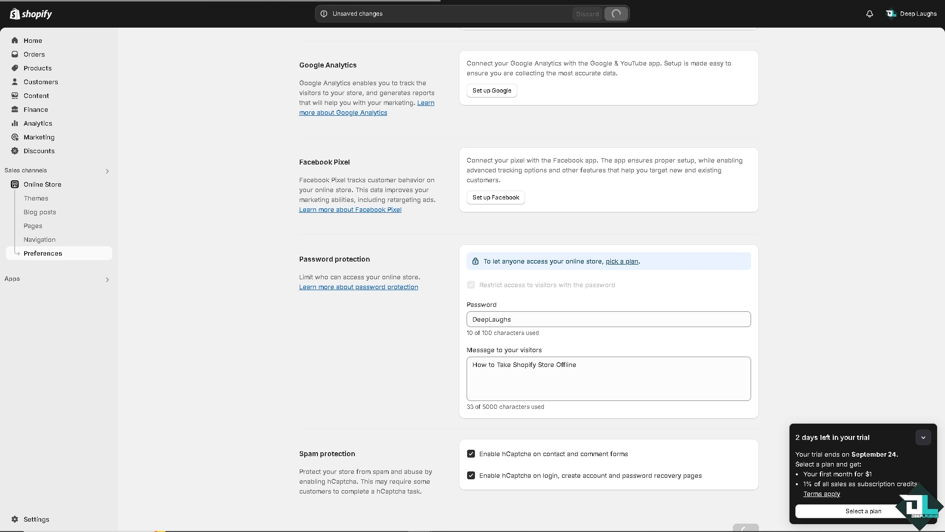
{"action": "left_click", "coordinate": [616, 12]}
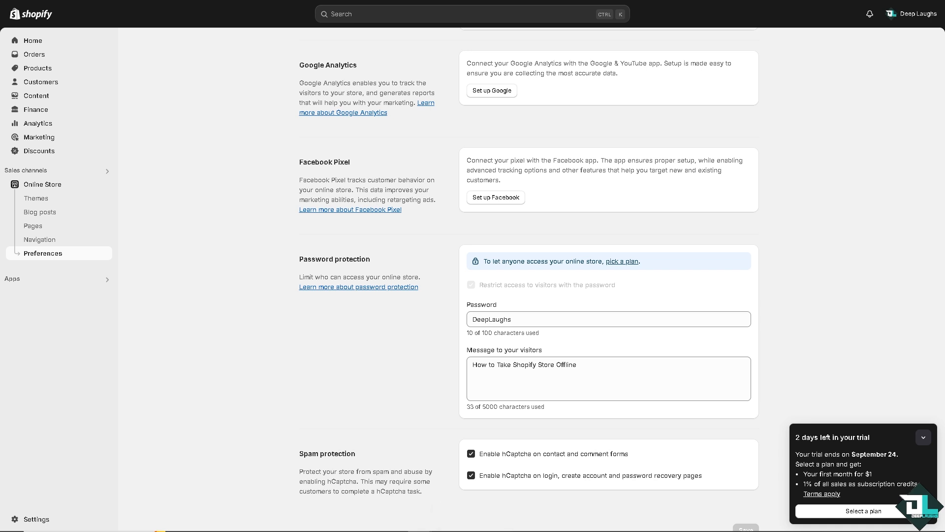
{"action": "mouse_move", "coordinate": [167, 201]}
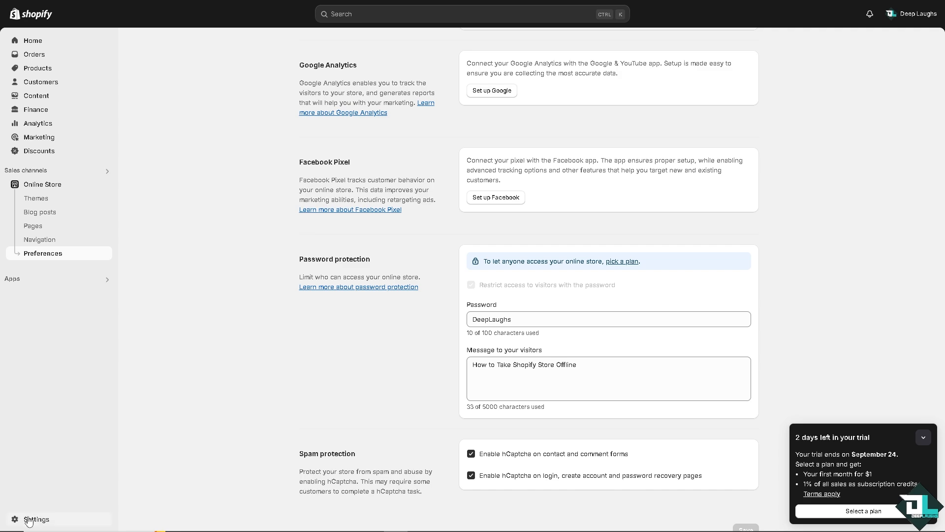
Step: Go to Settings > Plan to view the store's plan with the trial at 2 days remaining
{"action": "left_click", "coordinate": [36, 522]}
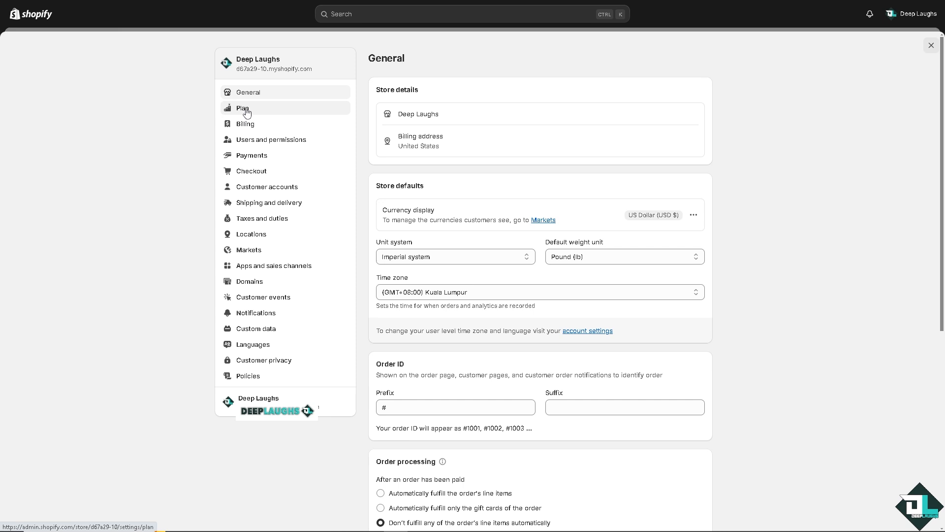
{"action": "mouse_move", "coordinate": [291, 175]}
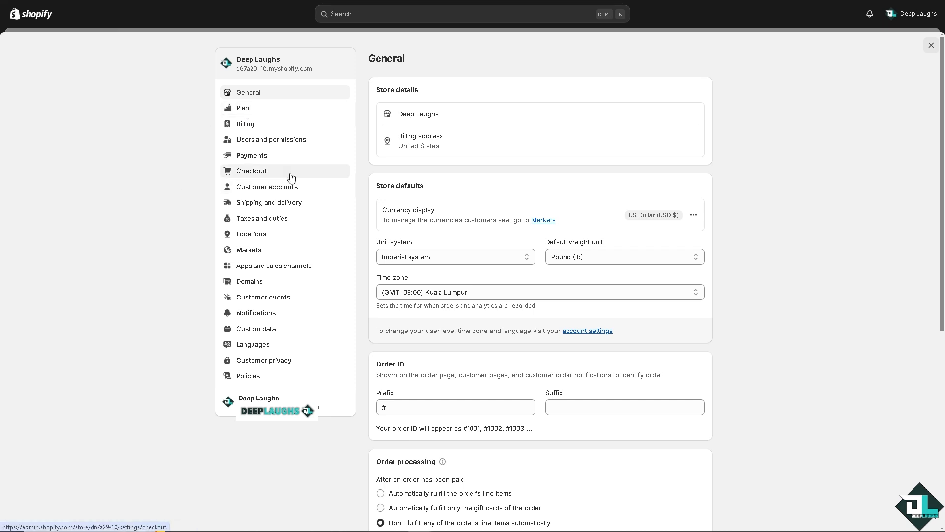
{"action": "left_click", "coordinate": [242, 108]}
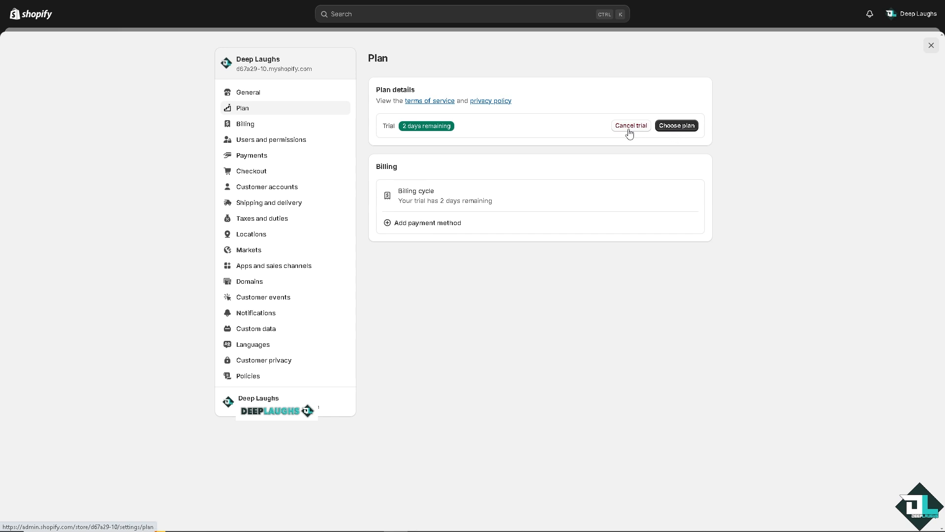
{"action": "mouse_move", "coordinate": [631, 143]}
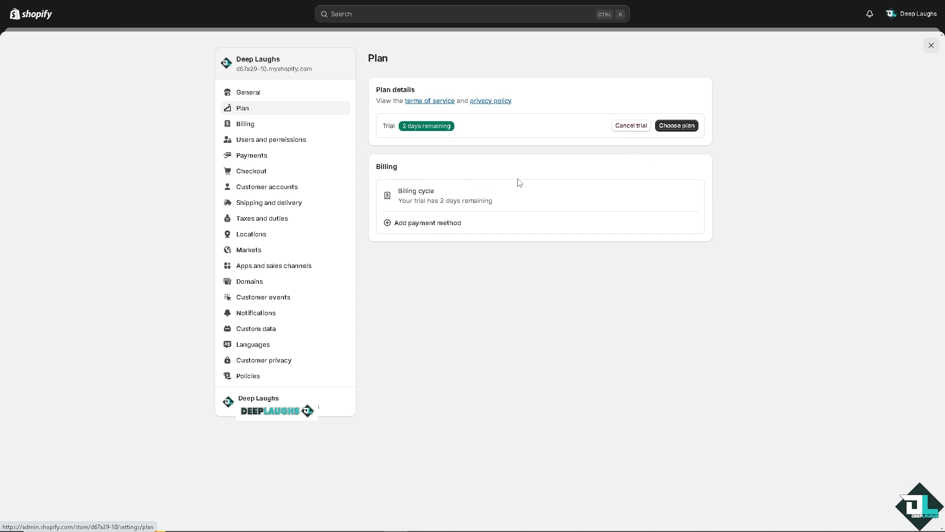
{"action": "mouse_move", "coordinate": [606, 195]}
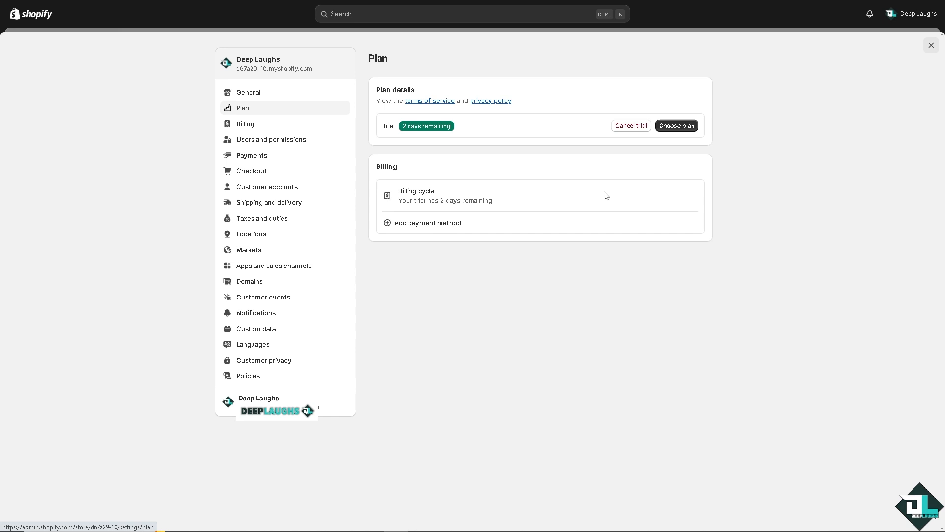
{"action": "mouse_move", "coordinate": [592, 208]}
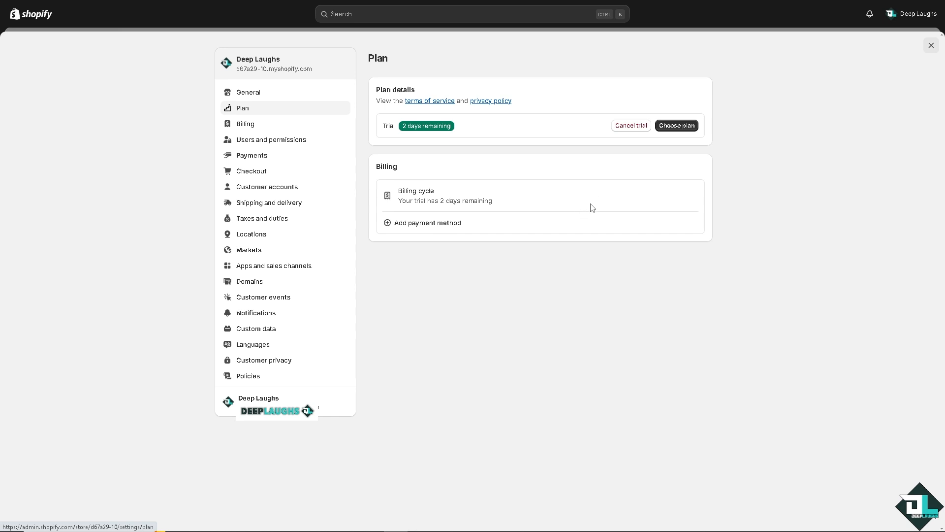
{"action": "mouse_move", "coordinate": [583, 213]}
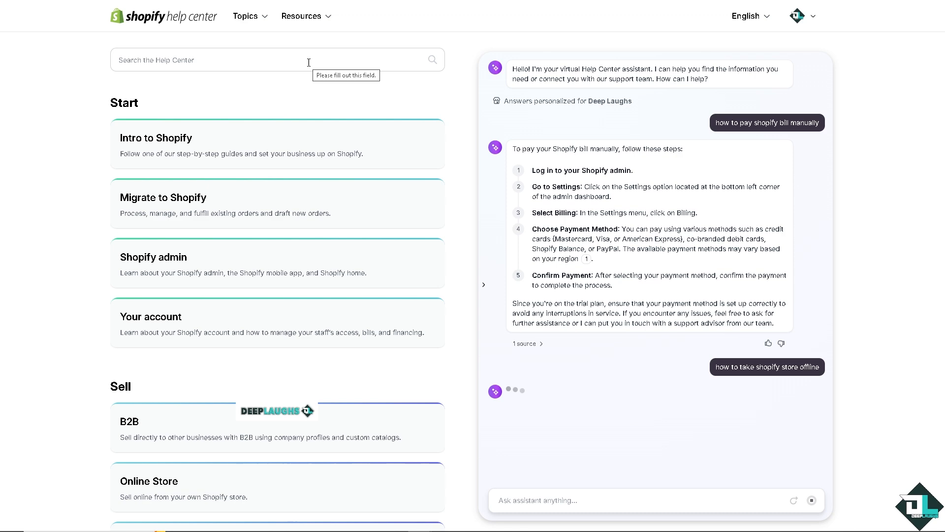
Step: Ask the Help Center assistant 'how to take shopify store offline' and read its answer
{"action": "type", "text": "how to take shopify store offline"}
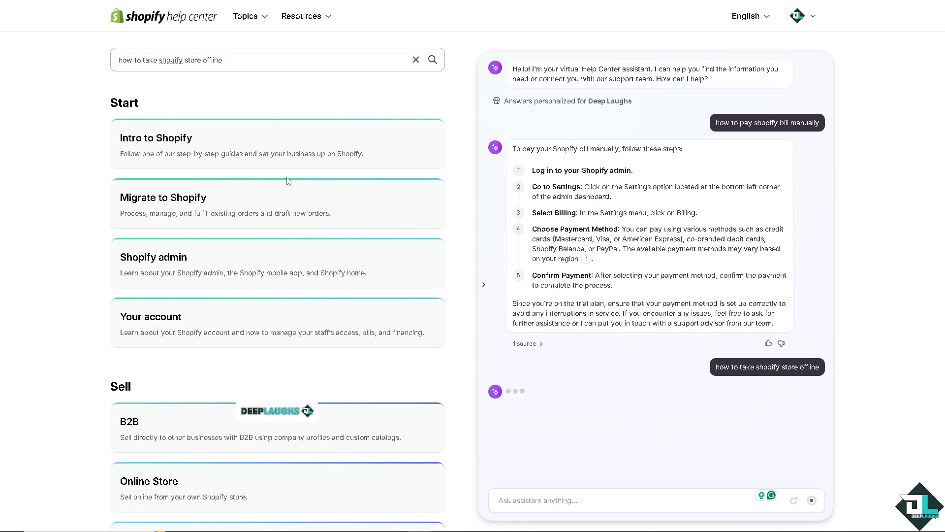
{"action": "scroll", "scroll_direction": "down", "scroll_amount": 3}
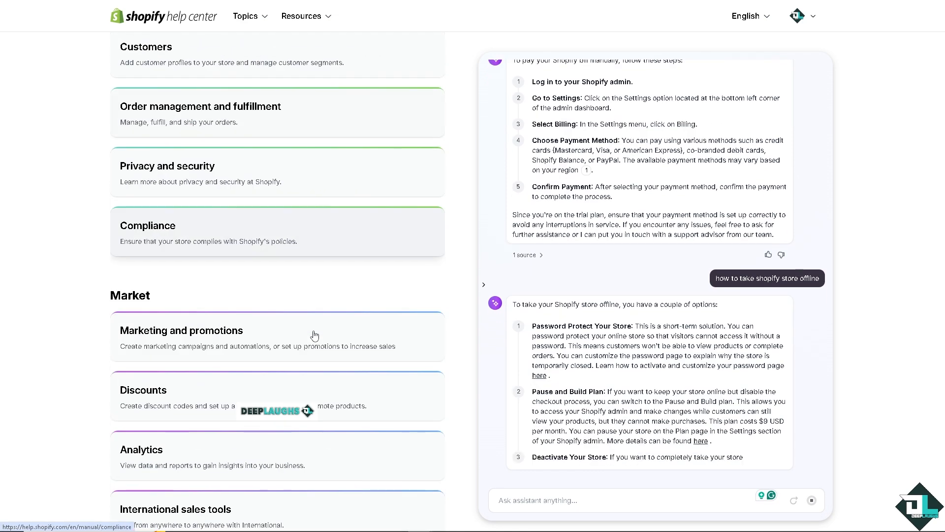